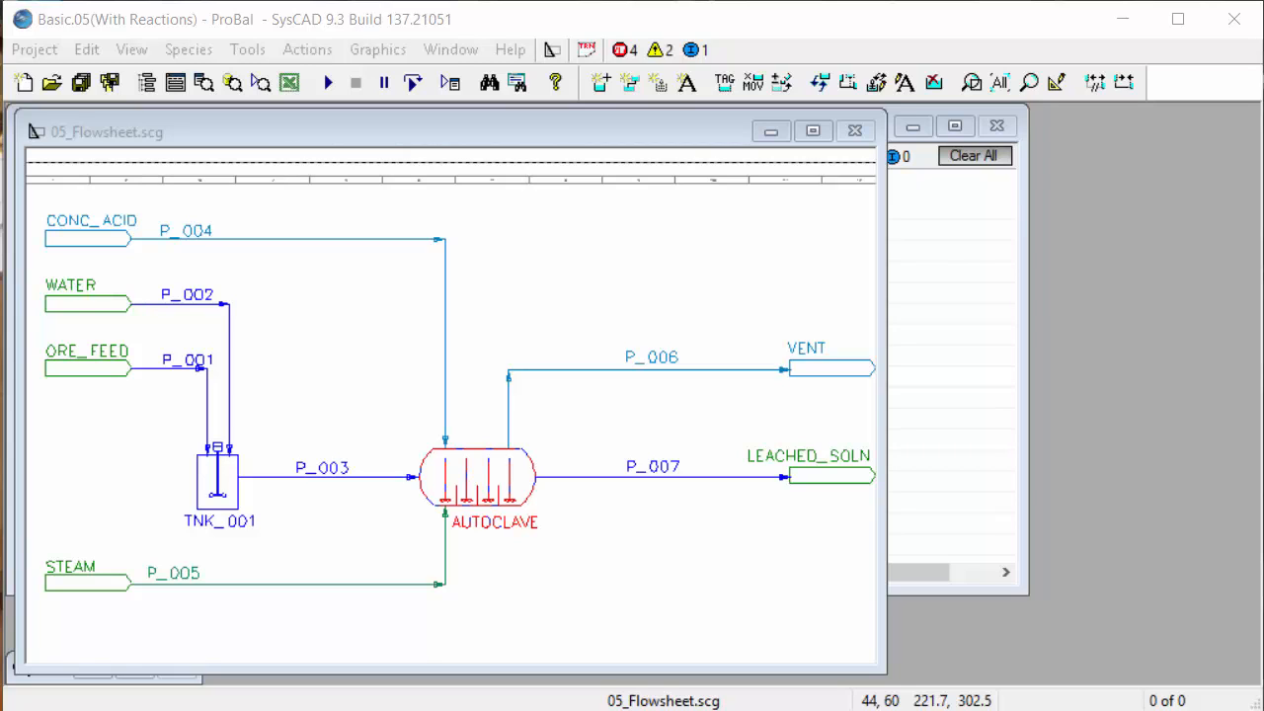
pyautogui.moveTo(593, 95)
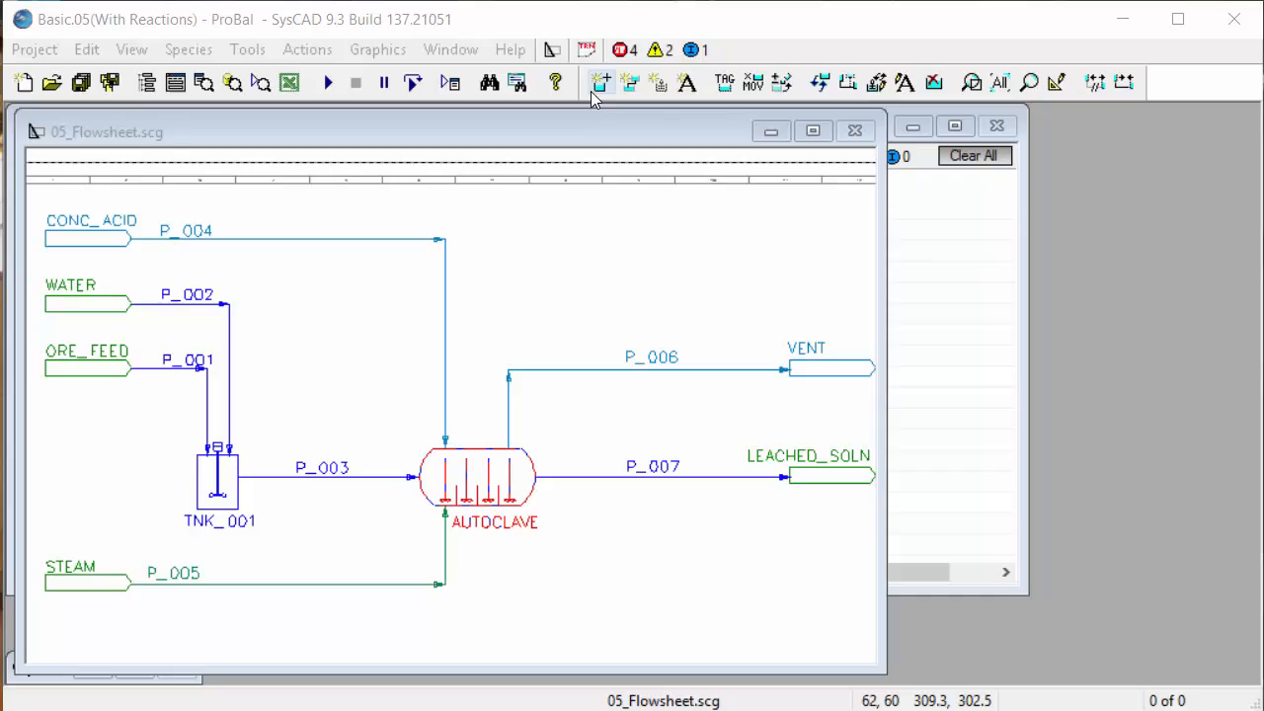
# - Begin inserting a unit and choose the PID controller model from the Control folder
pyautogui.click(600, 83)
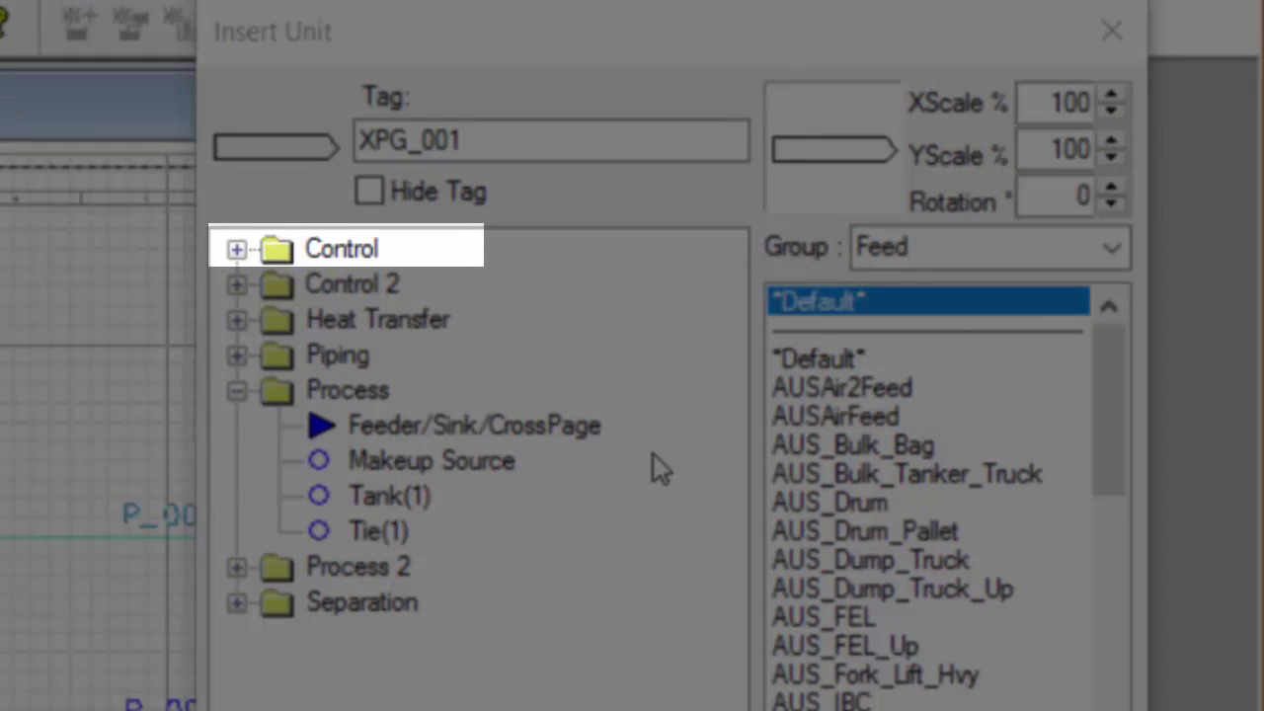
pyautogui.moveTo(363, 285)
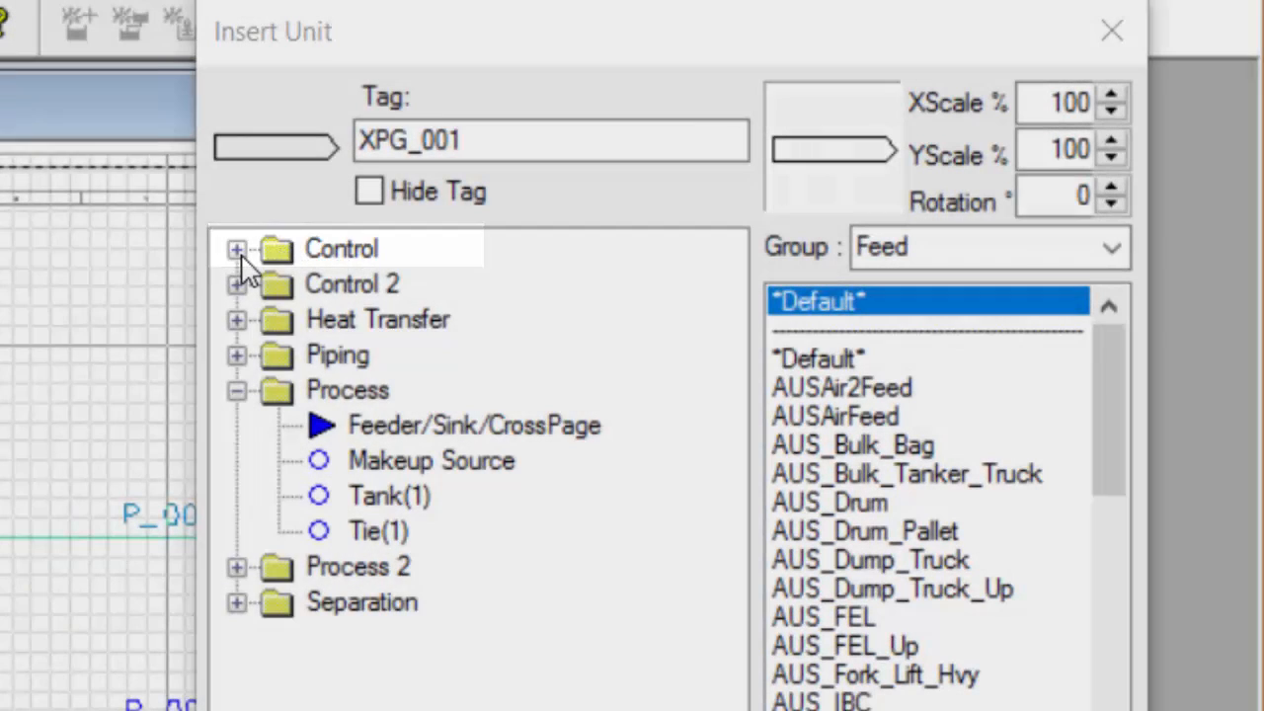
pyautogui.click(237, 249)
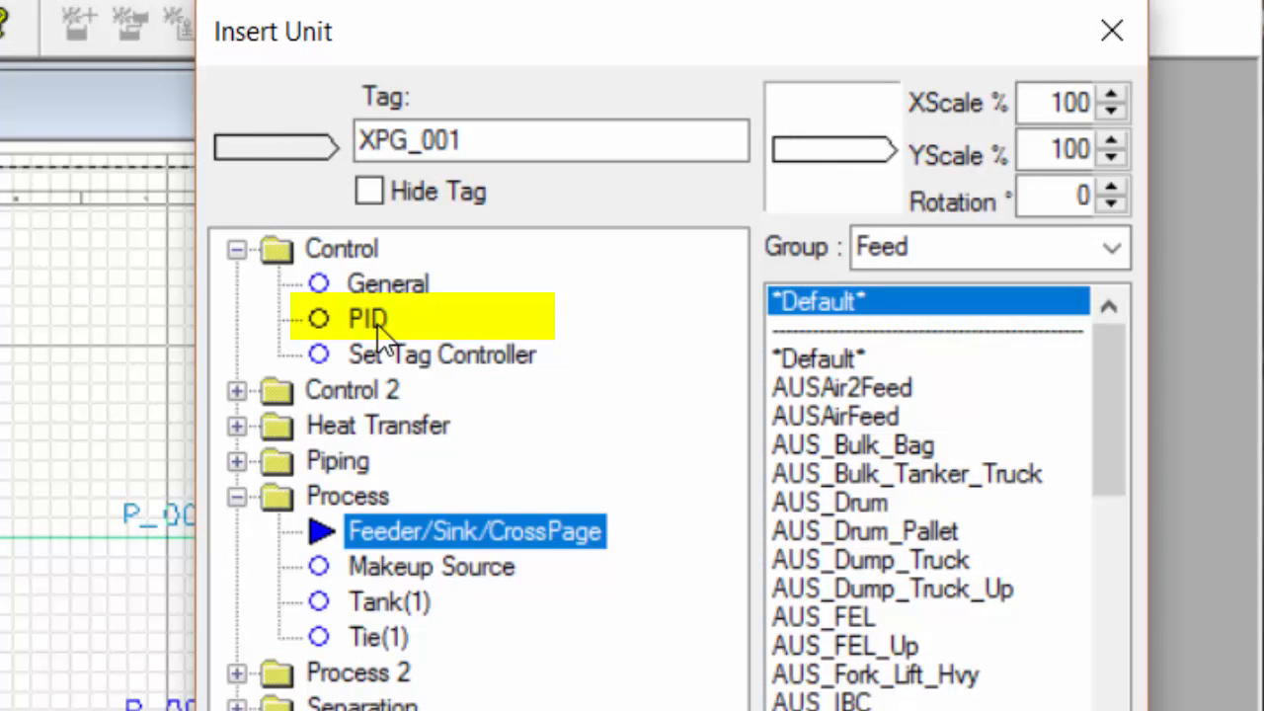
pyautogui.click(367, 318)
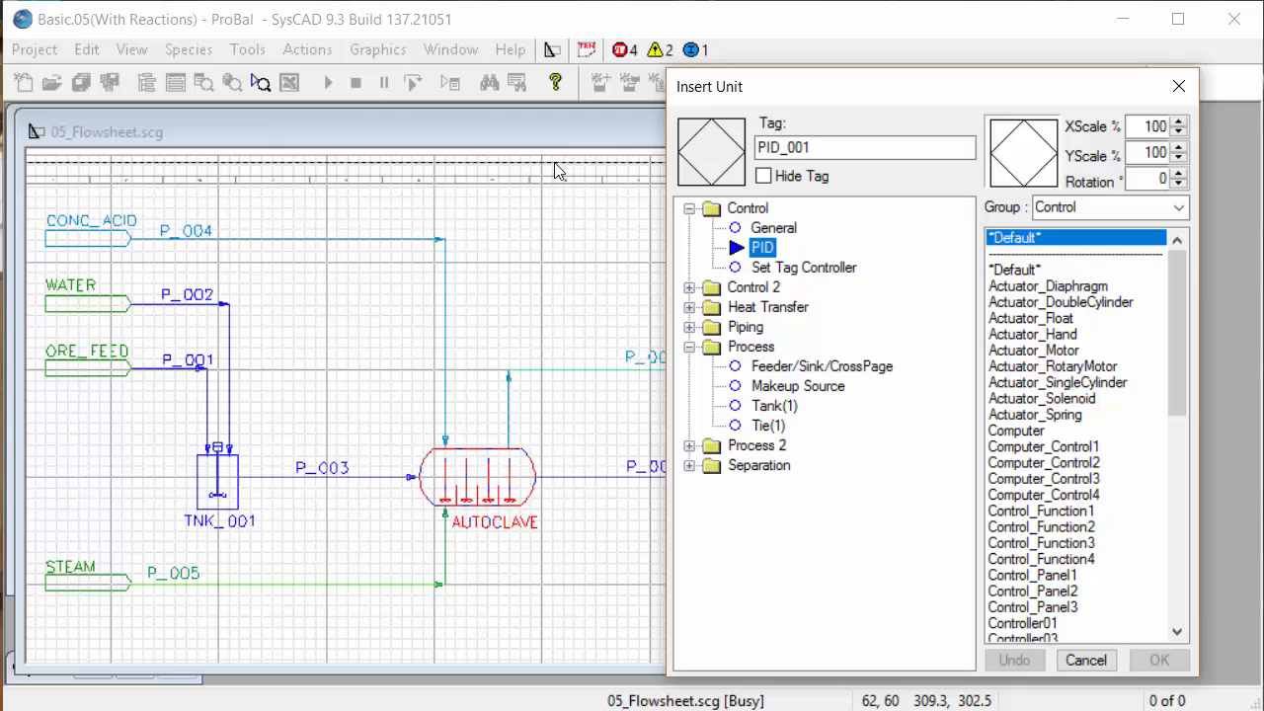
# - Place PID_001 below-left of the autoclave and close the Insert Unit dialog
pyautogui.click(407, 509)
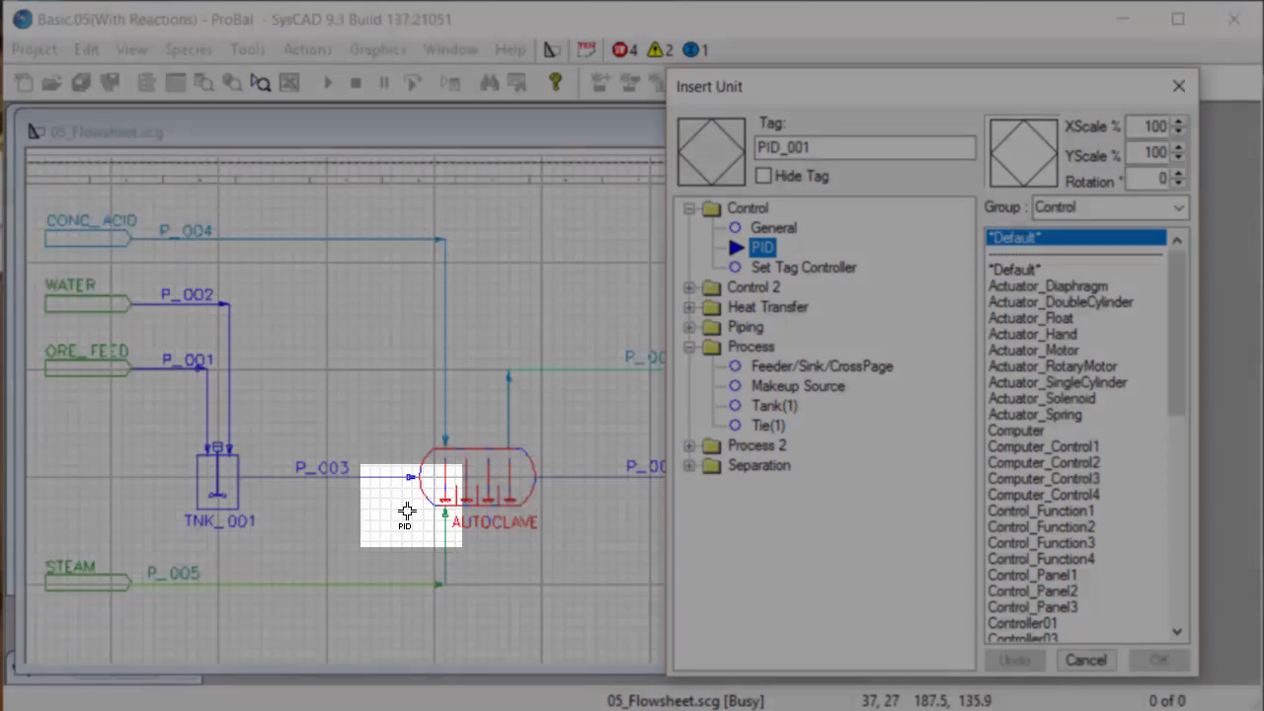
pyautogui.click(405, 521)
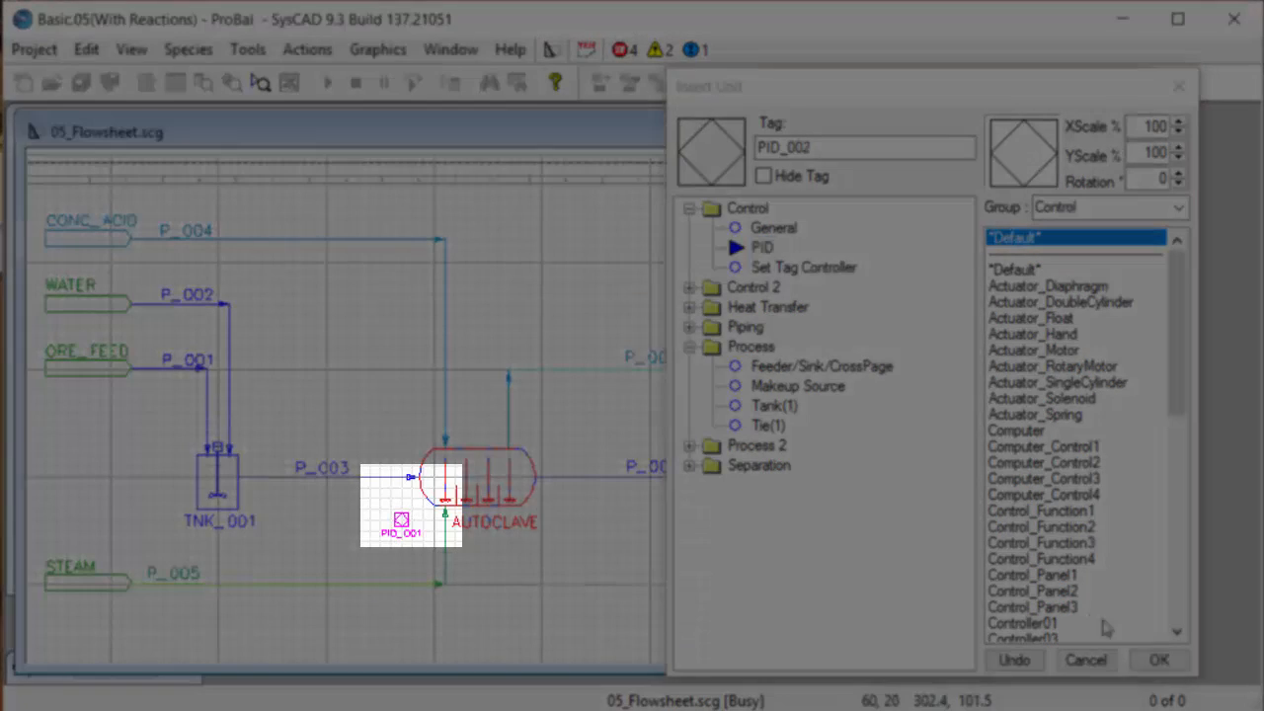
pyautogui.click(1160, 659)
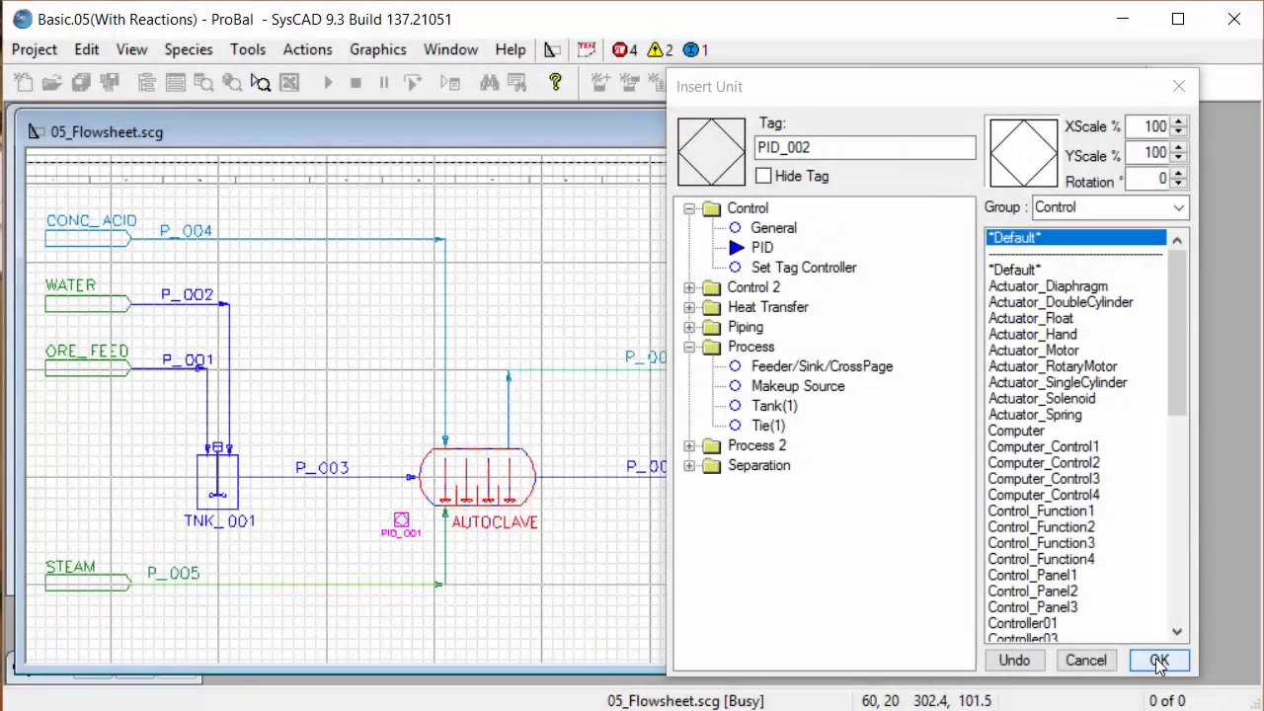
pyautogui.click(1157, 659)
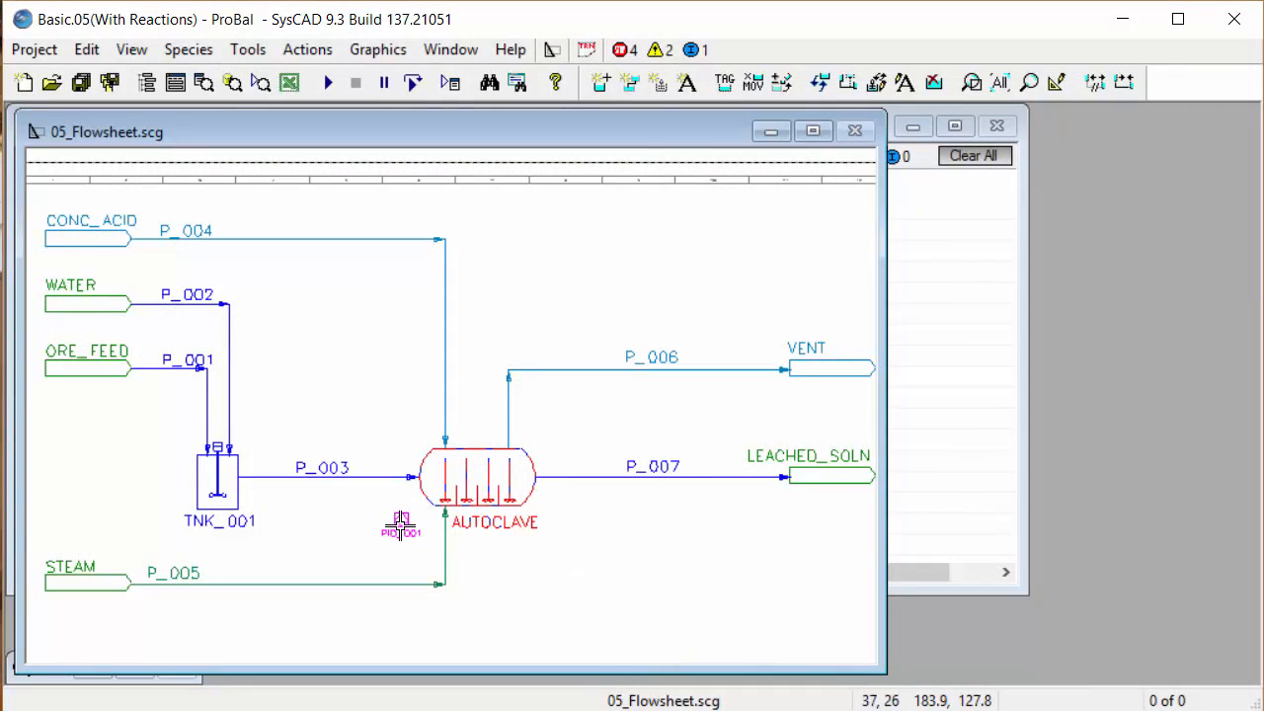
# - Name PID_001's loop Temperature_Control with a description about adjusting steam mass flow for autoclave temperature
pyautogui.doubleClick(401, 523)
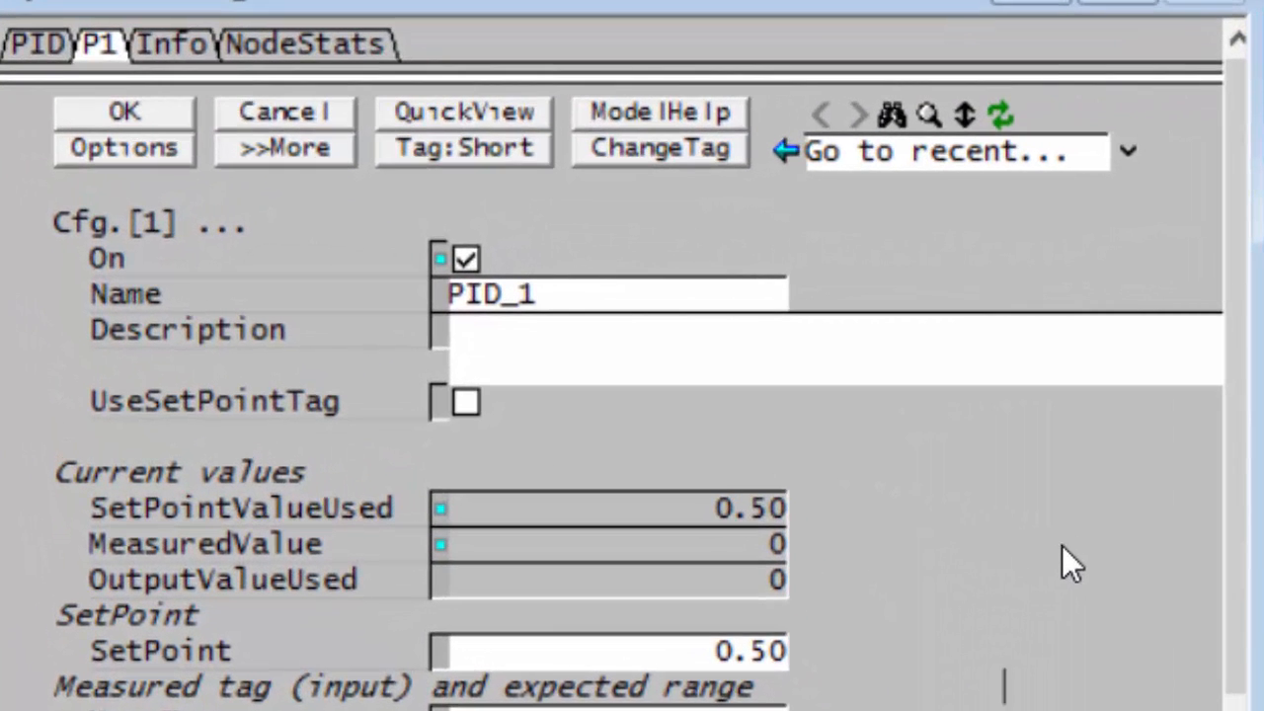
pyautogui.moveTo(464, 316)
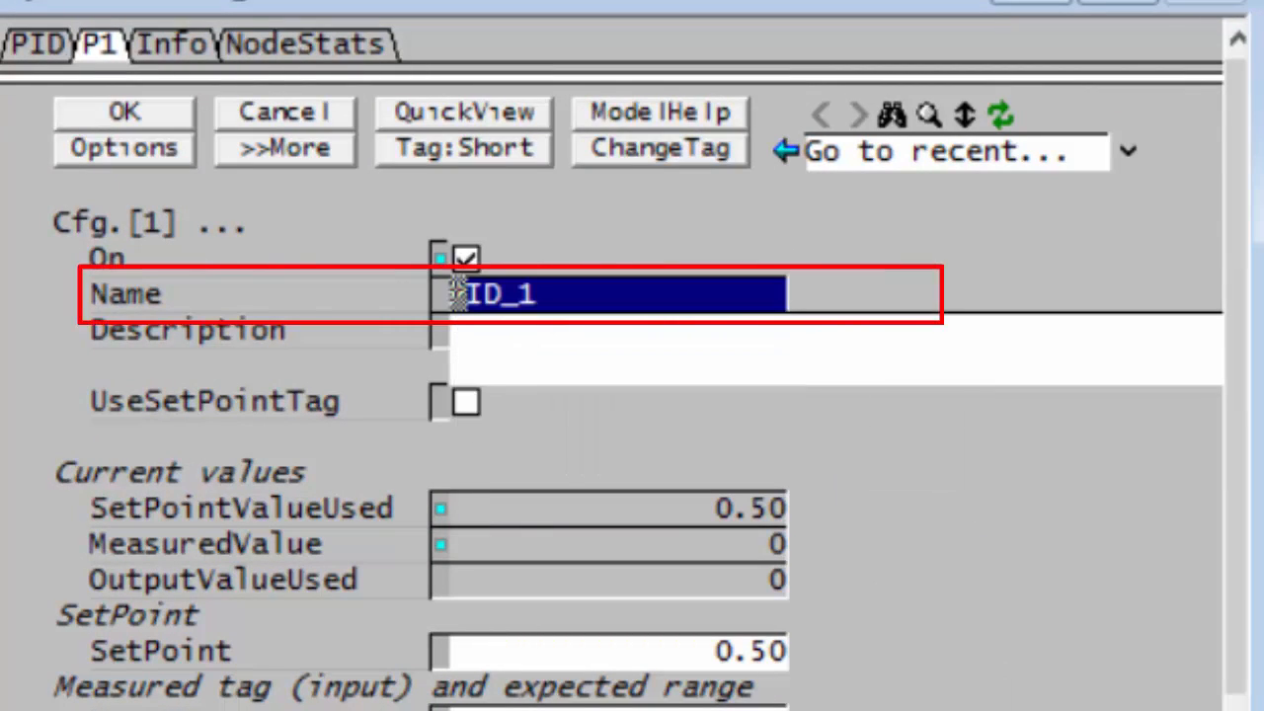
pyautogui.write('Temperature_Control')
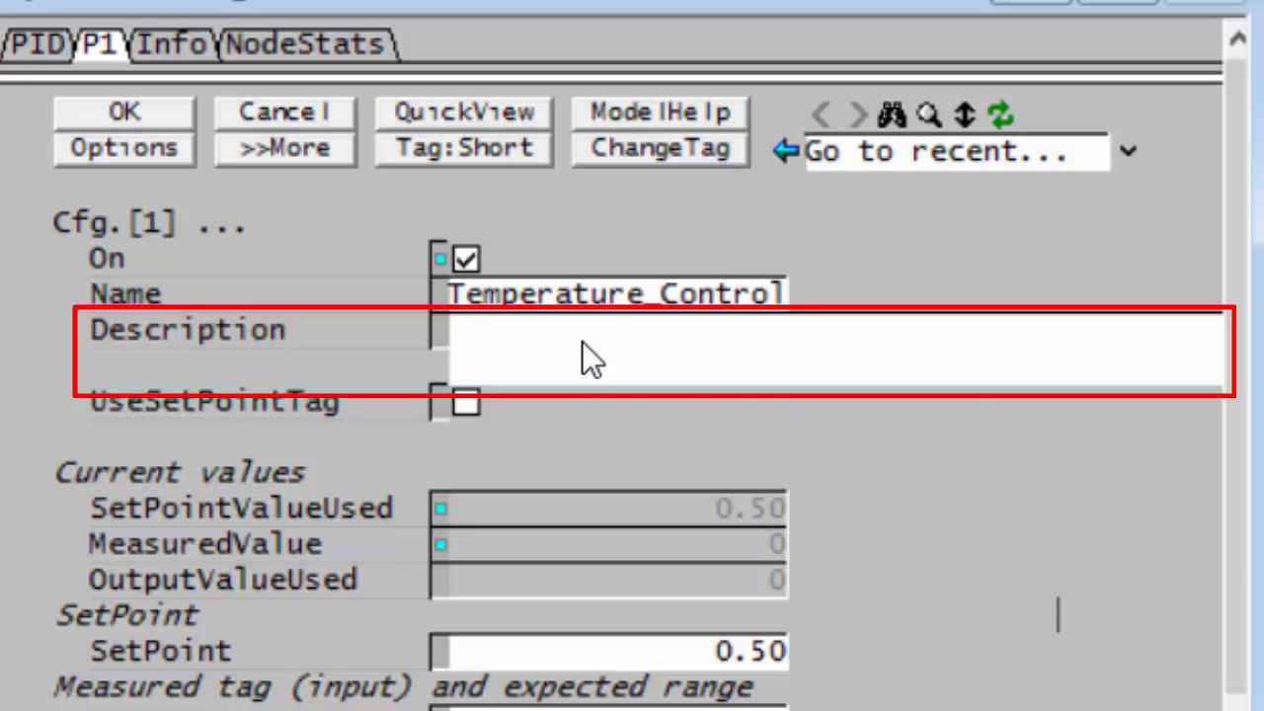
pyautogui.write('Adjust the steam mass flow to achieve a required temperature from the autoclave.')
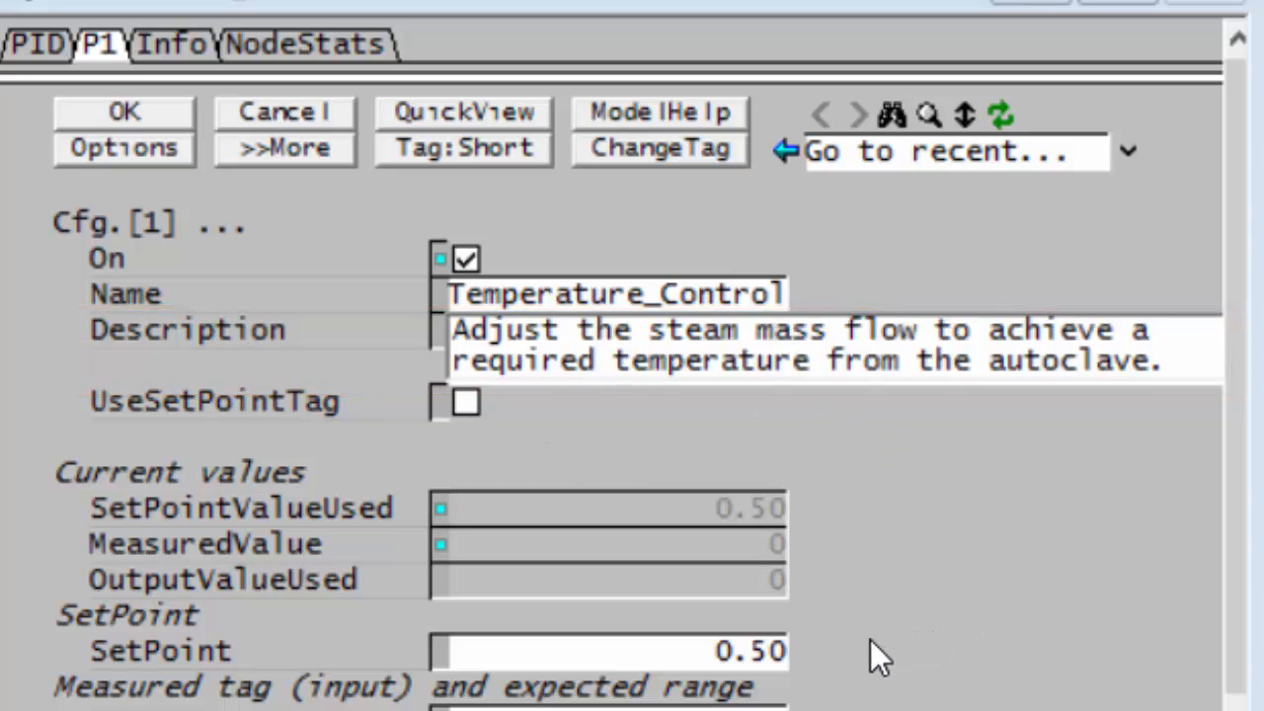
pyautogui.scroll(-3)
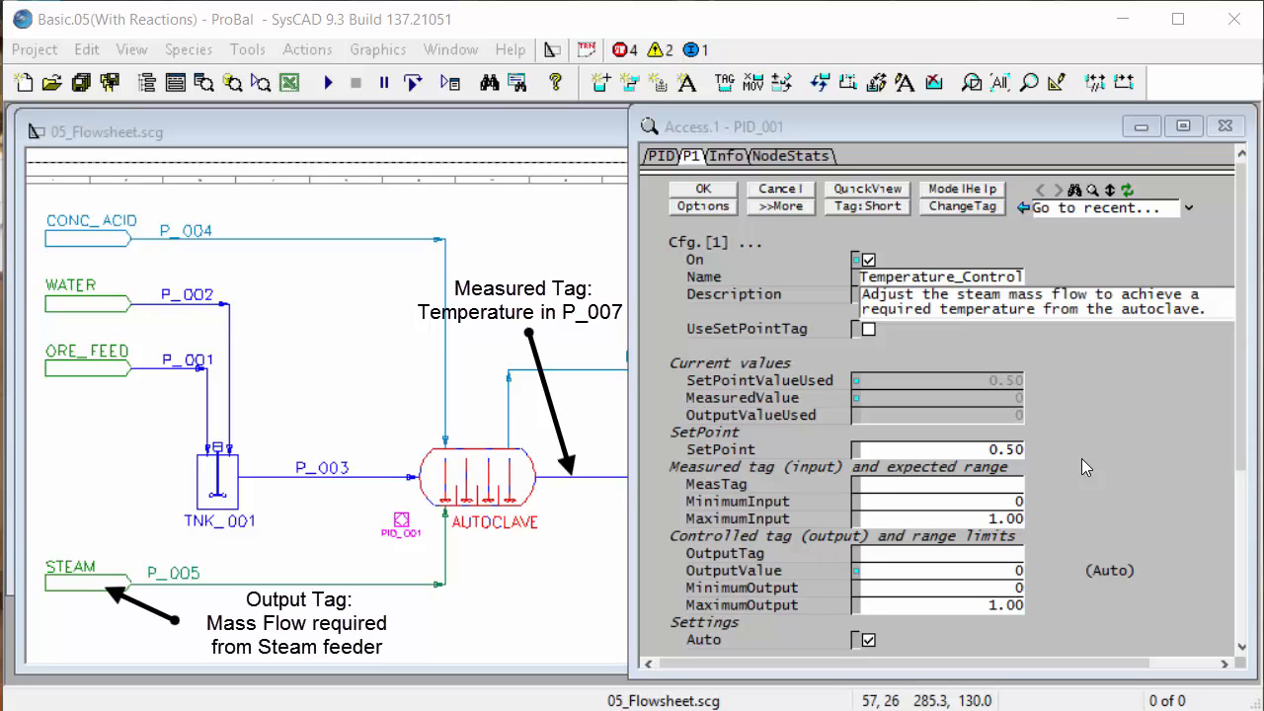
pyautogui.moveTo(563, 489)
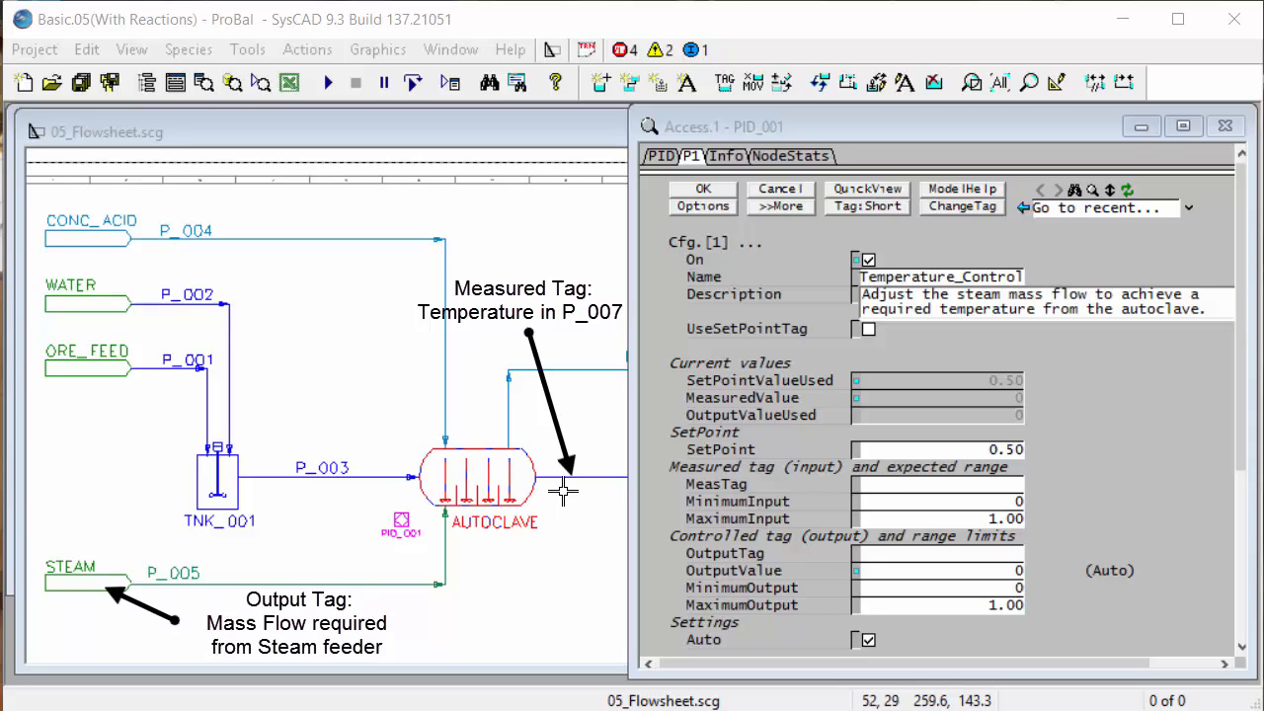
pyautogui.moveTo(391, 355)
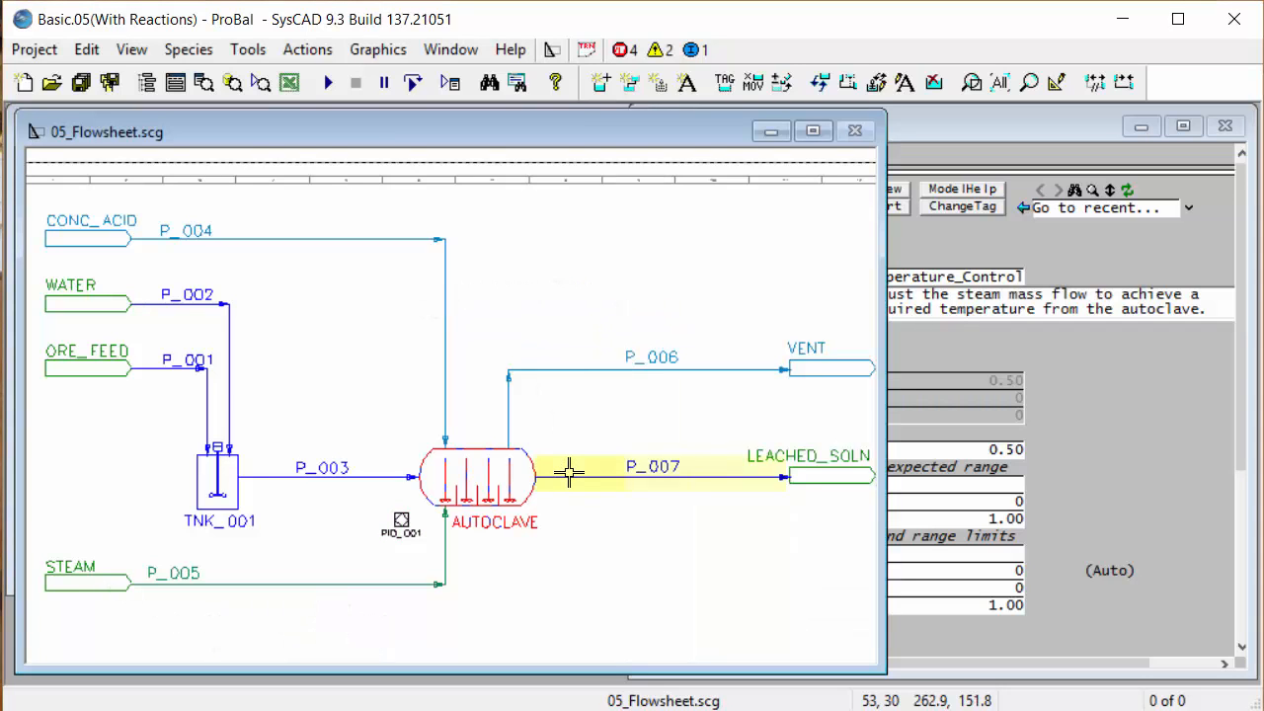
# - Set the controller's measured tag to P_007.Ti copied from pipe P_007
pyautogui.doubleClick(569, 474)
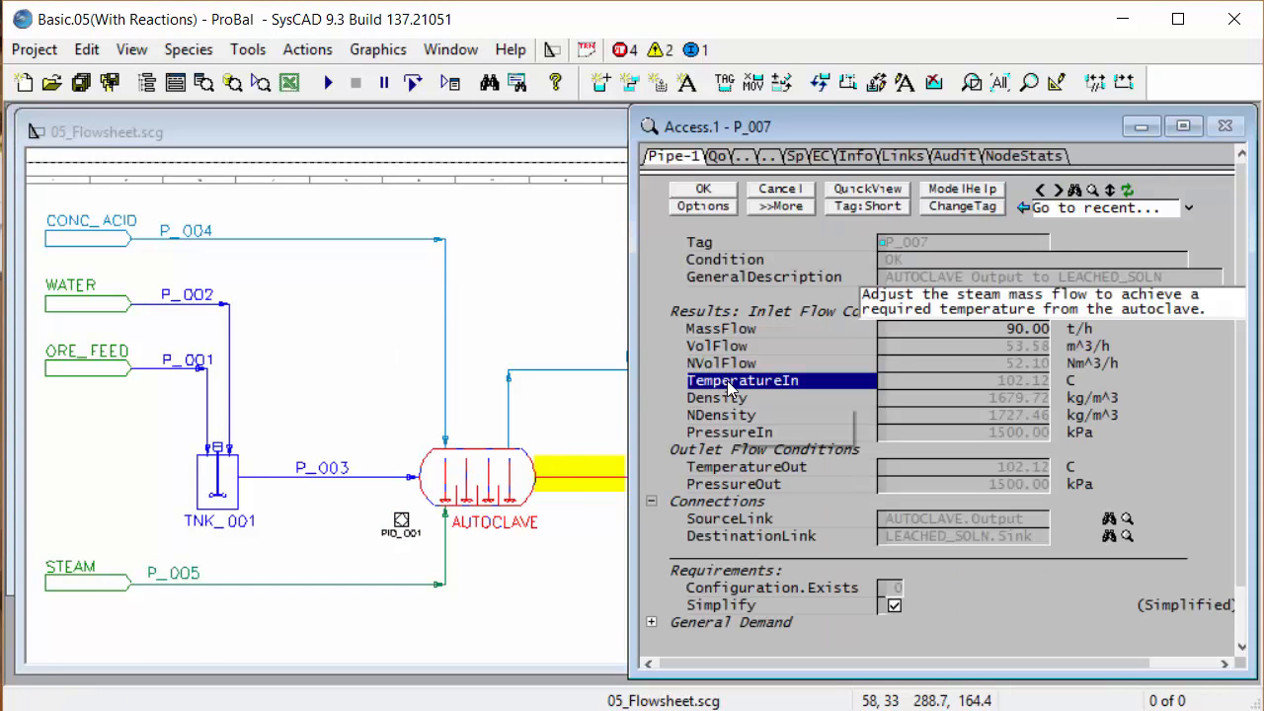
pyautogui.rightClick(743, 379)
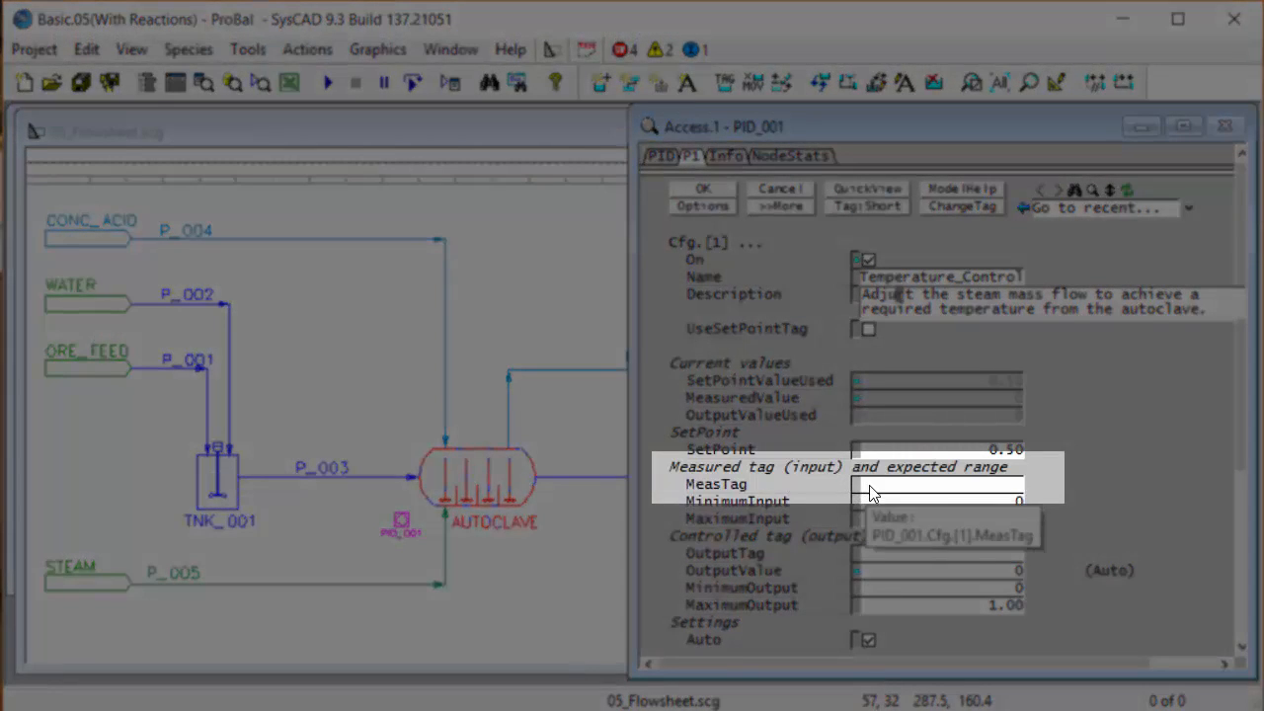
pyautogui.press('ctrl+v')
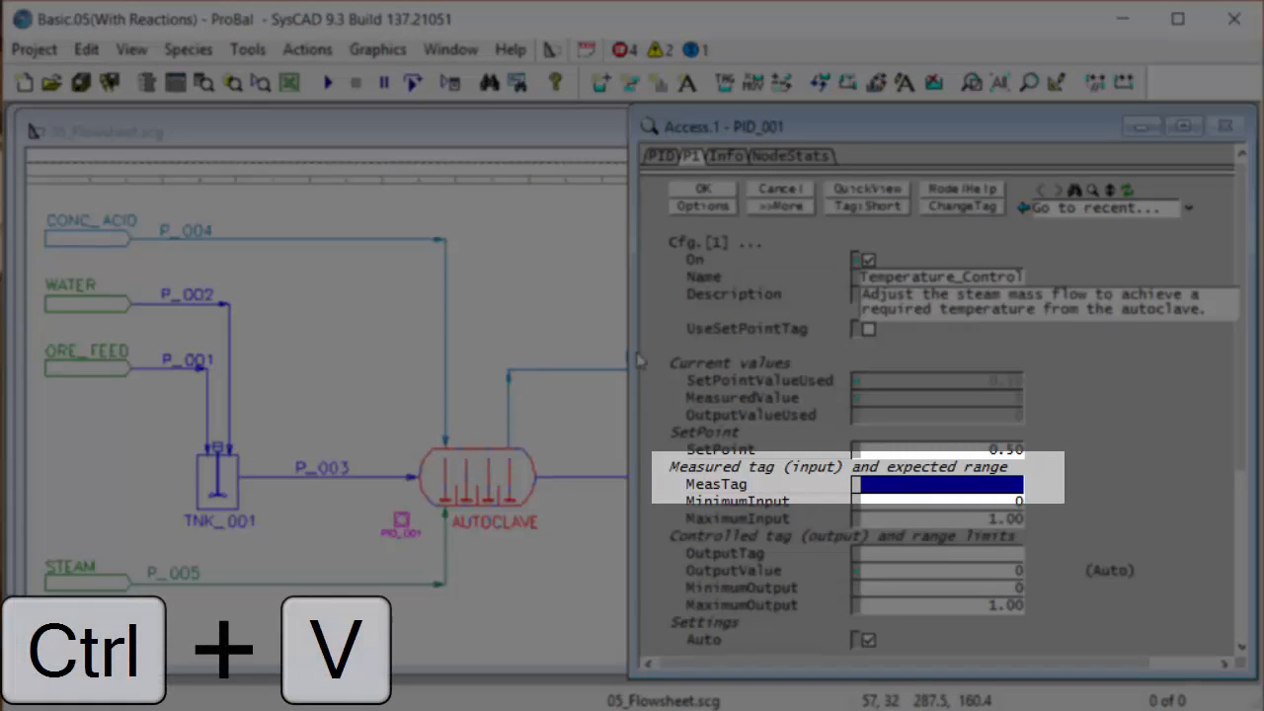
pyautogui.press('ctrl+v')
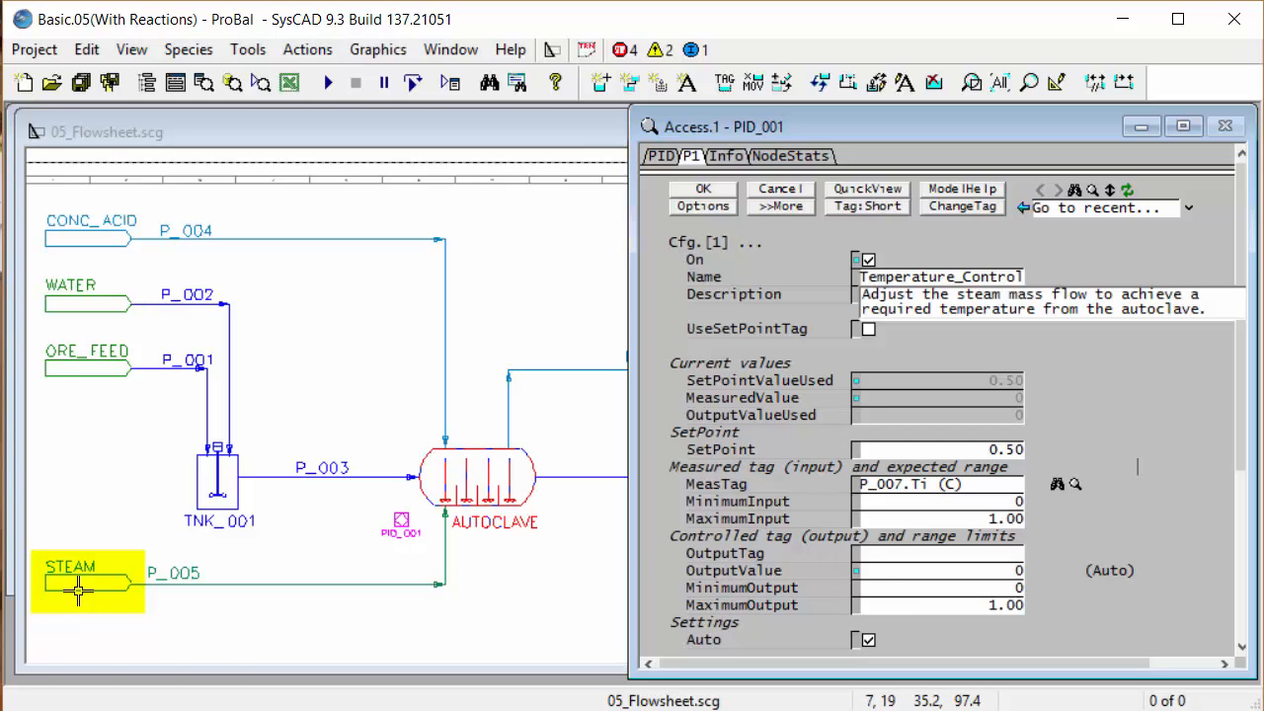
# - Set the controller's output tag to STEAM.QmReqd copied from the STEAM feeder
pyautogui.doubleClick(87, 583)
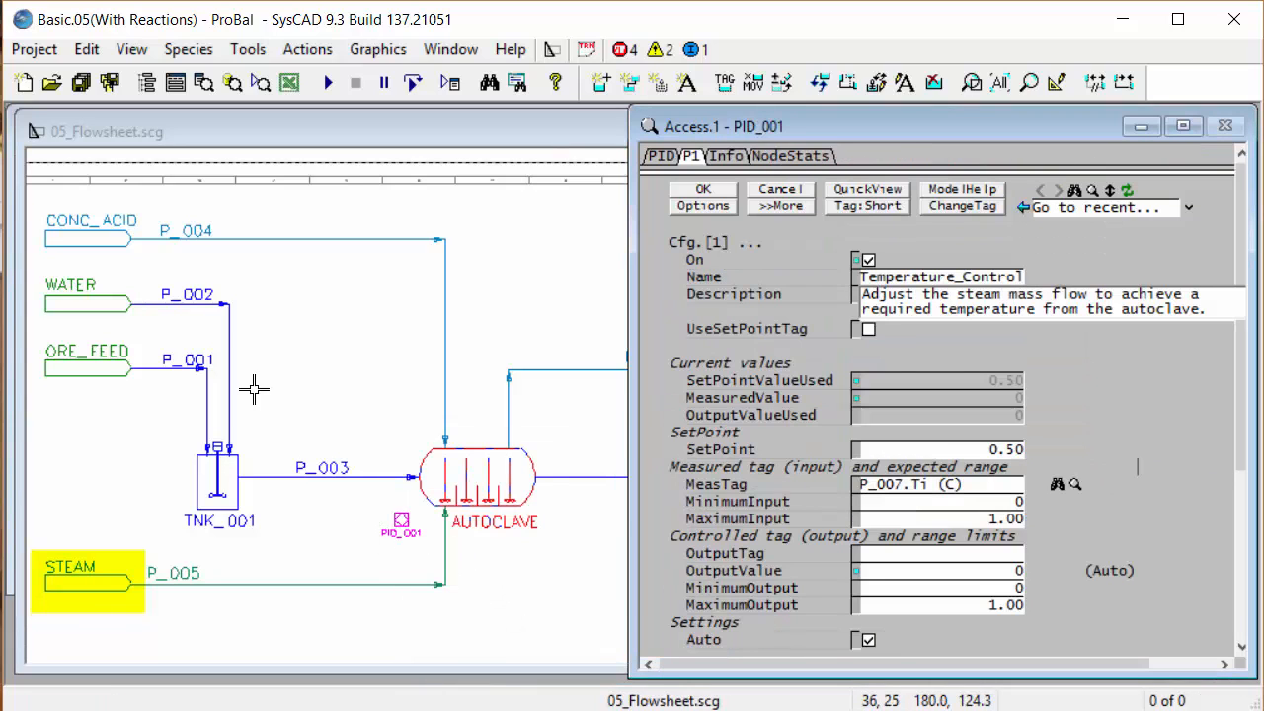
pyautogui.click(936, 553)
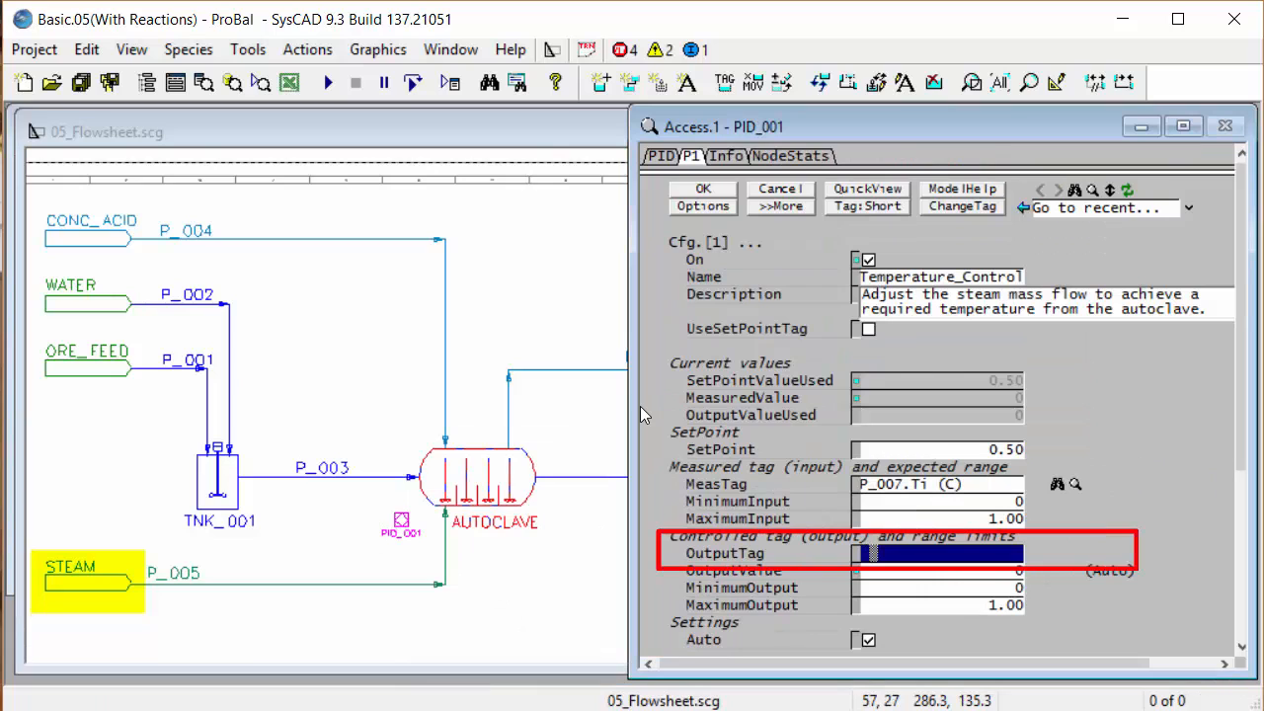
pyautogui.press('ctrl+v')
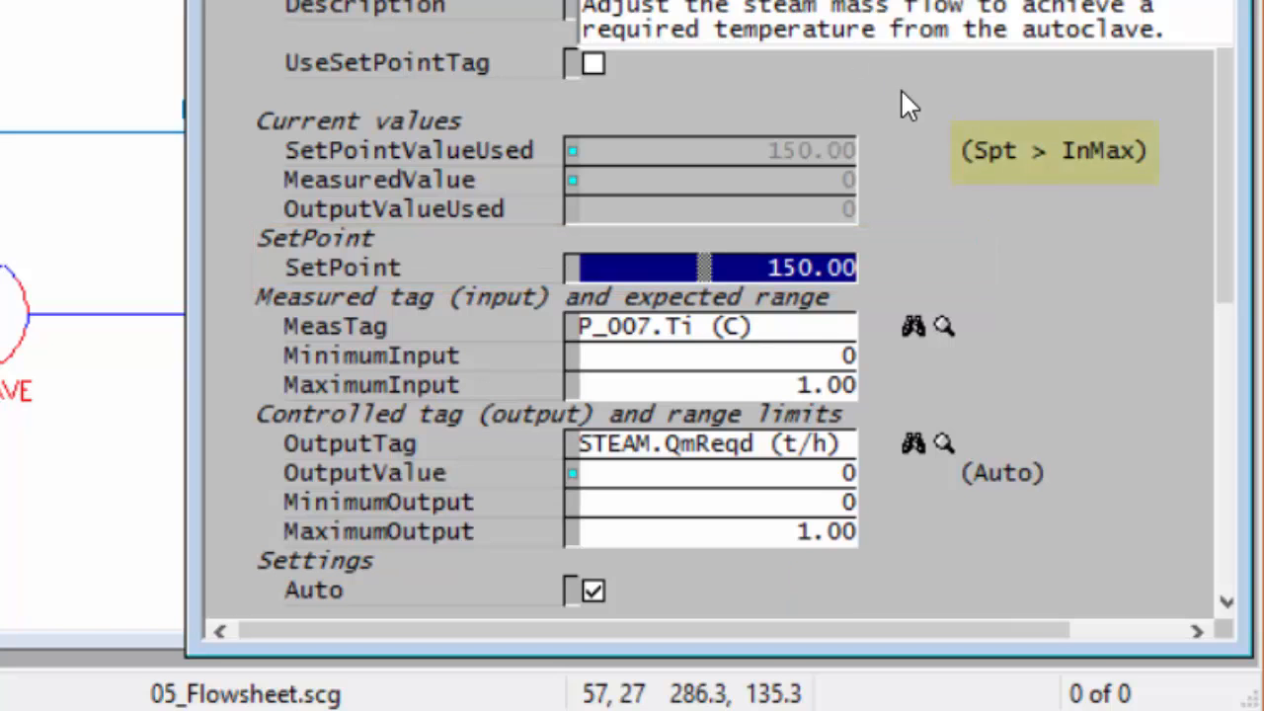
pyautogui.moveTo(1134, 197)
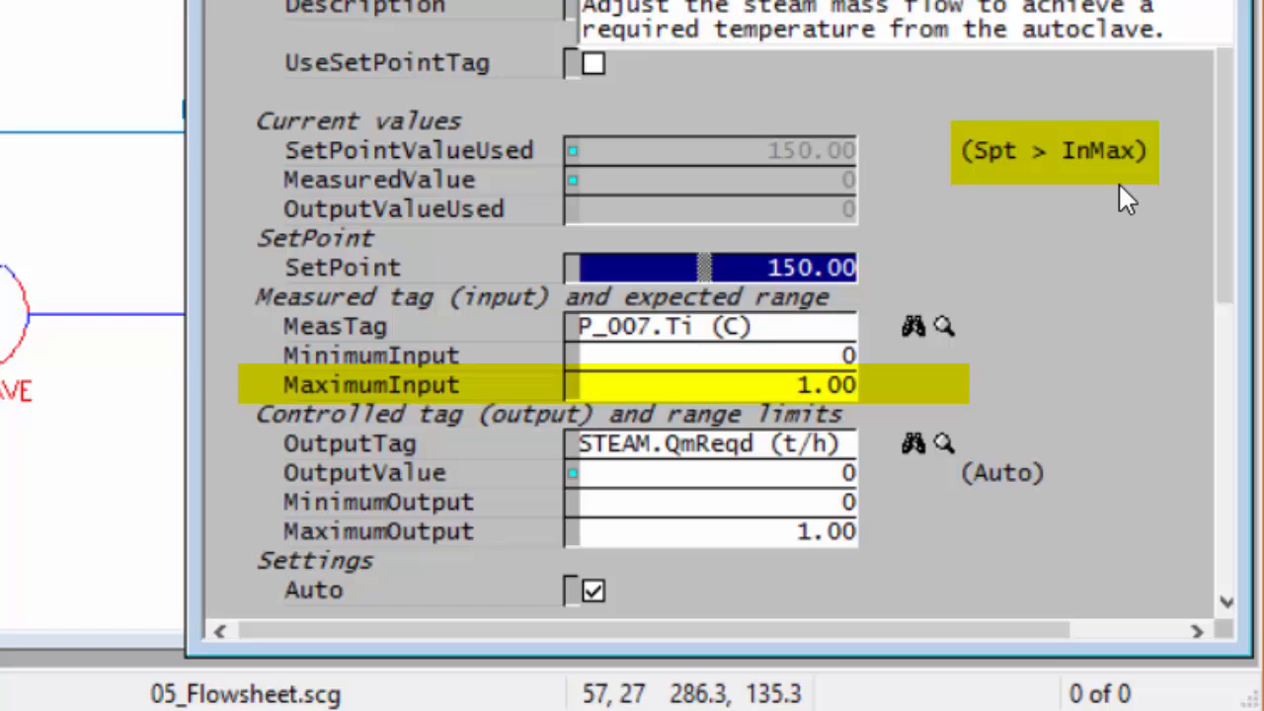
pyautogui.moveTo(780, 340)
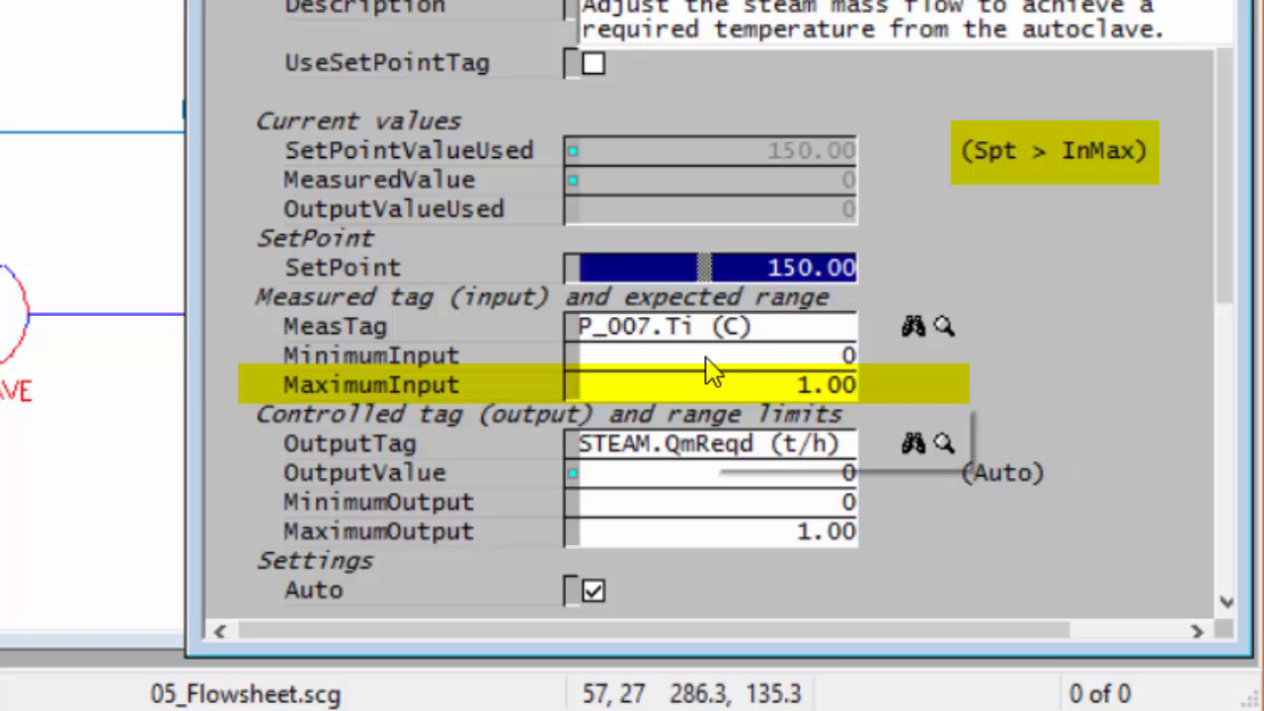
# - Set the measured input range to minimum 25 and maximum 250
pyautogui.click(711, 355)
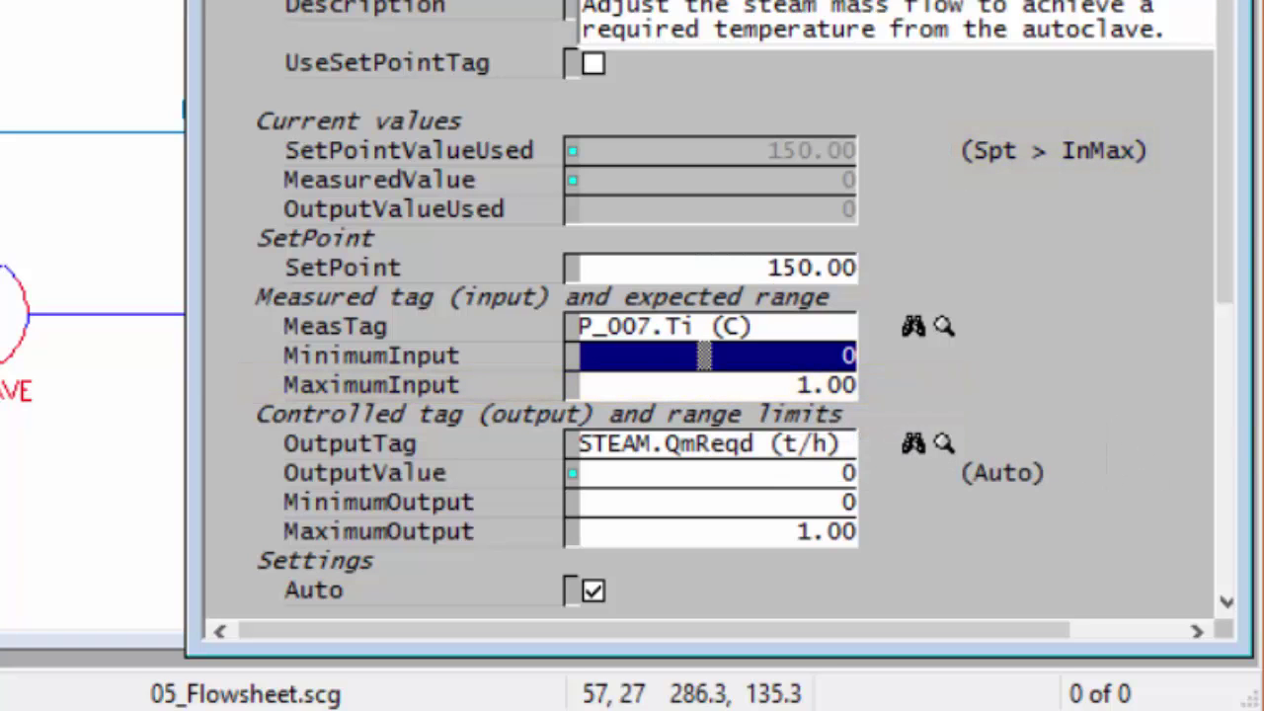
pyautogui.write('25.00')
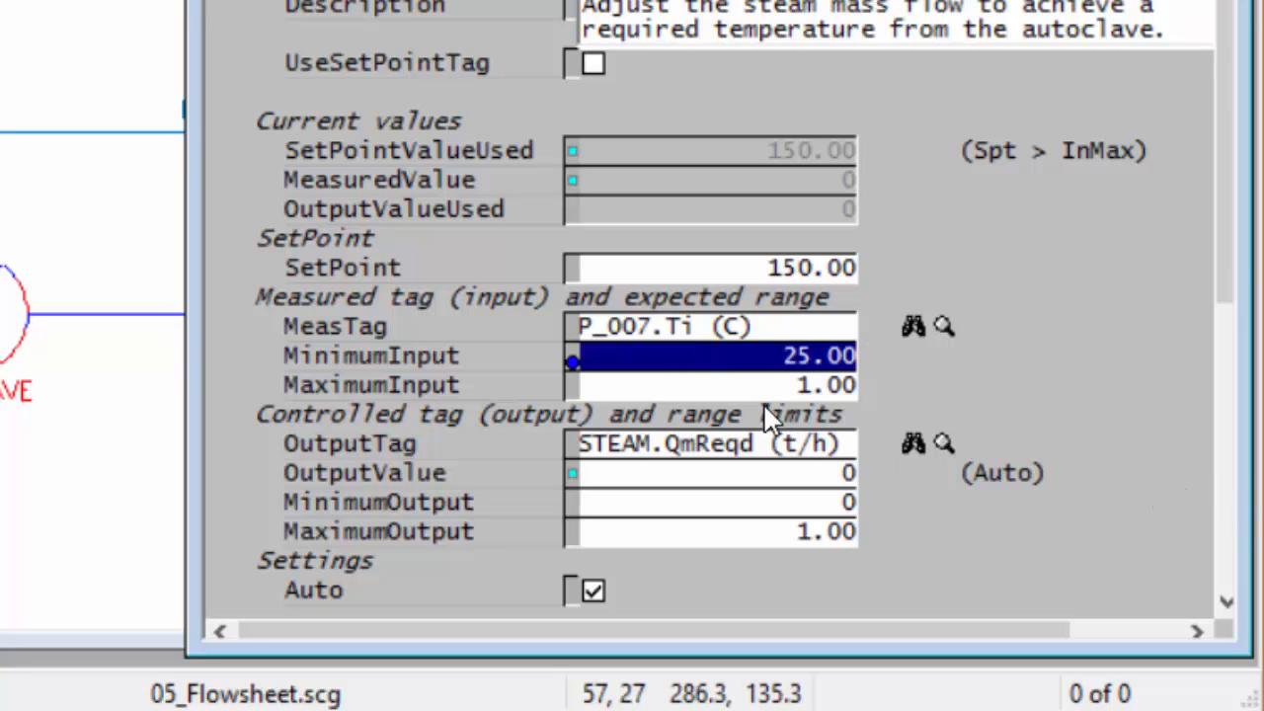
pyautogui.click(711, 383)
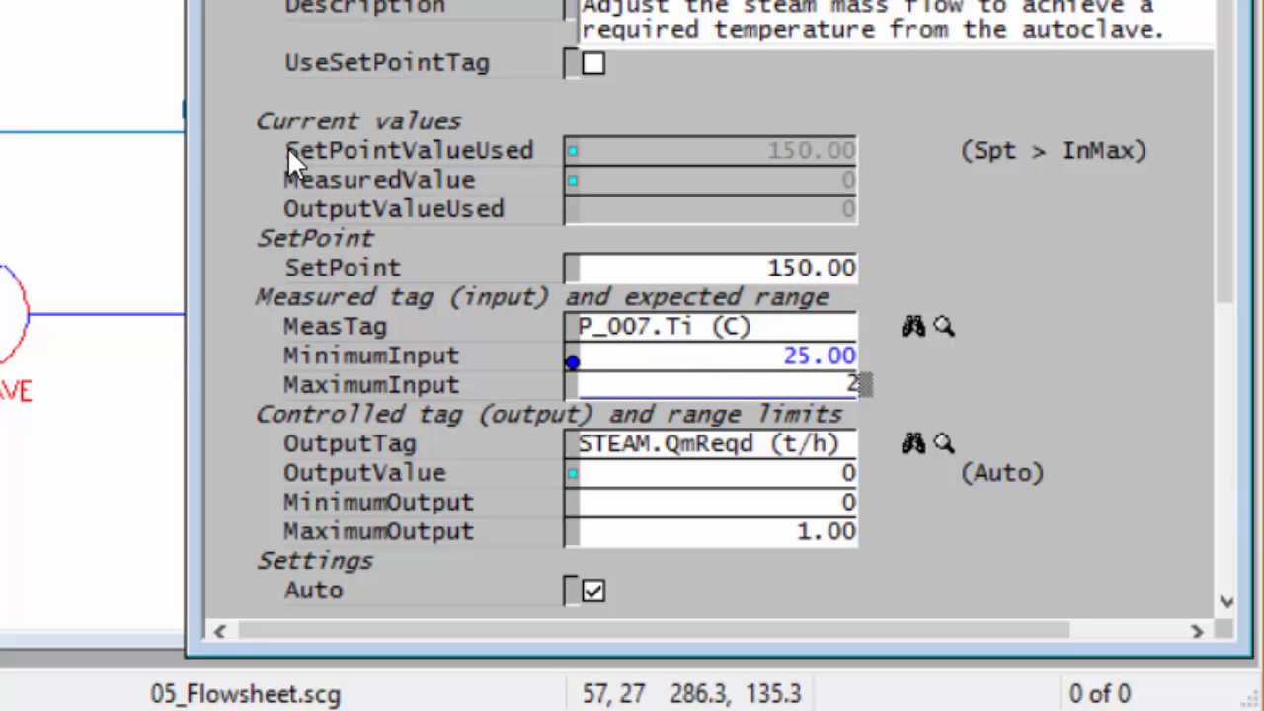
pyautogui.click(711, 383)
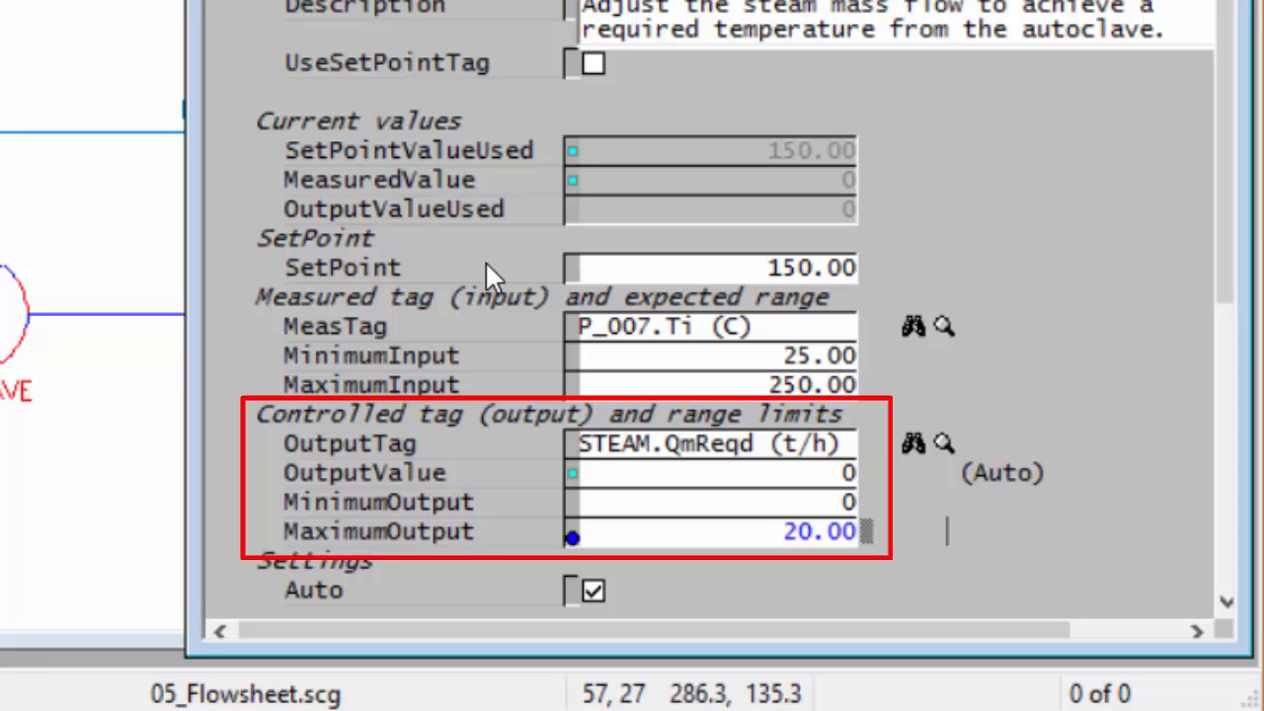
pyautogui.moveTo(877, 544)
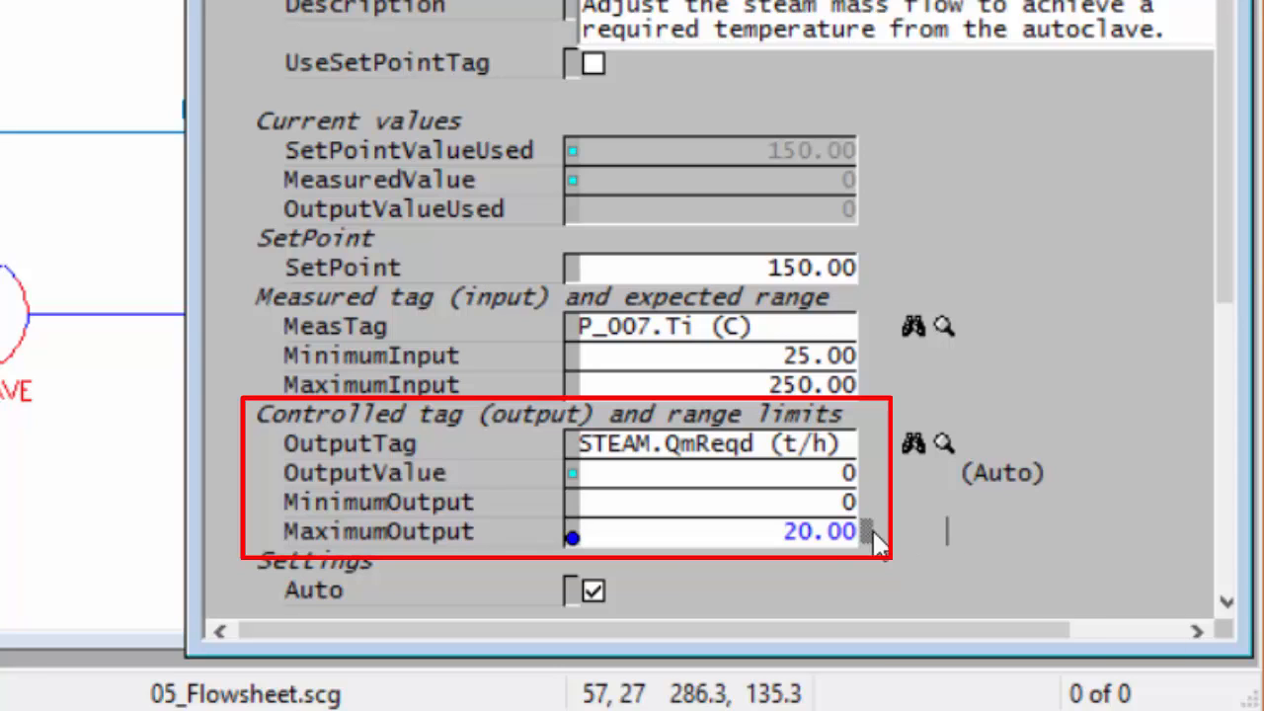
# - Accept a maximum output of 20 for the steam flow range
pyautogui.click(366, 472)
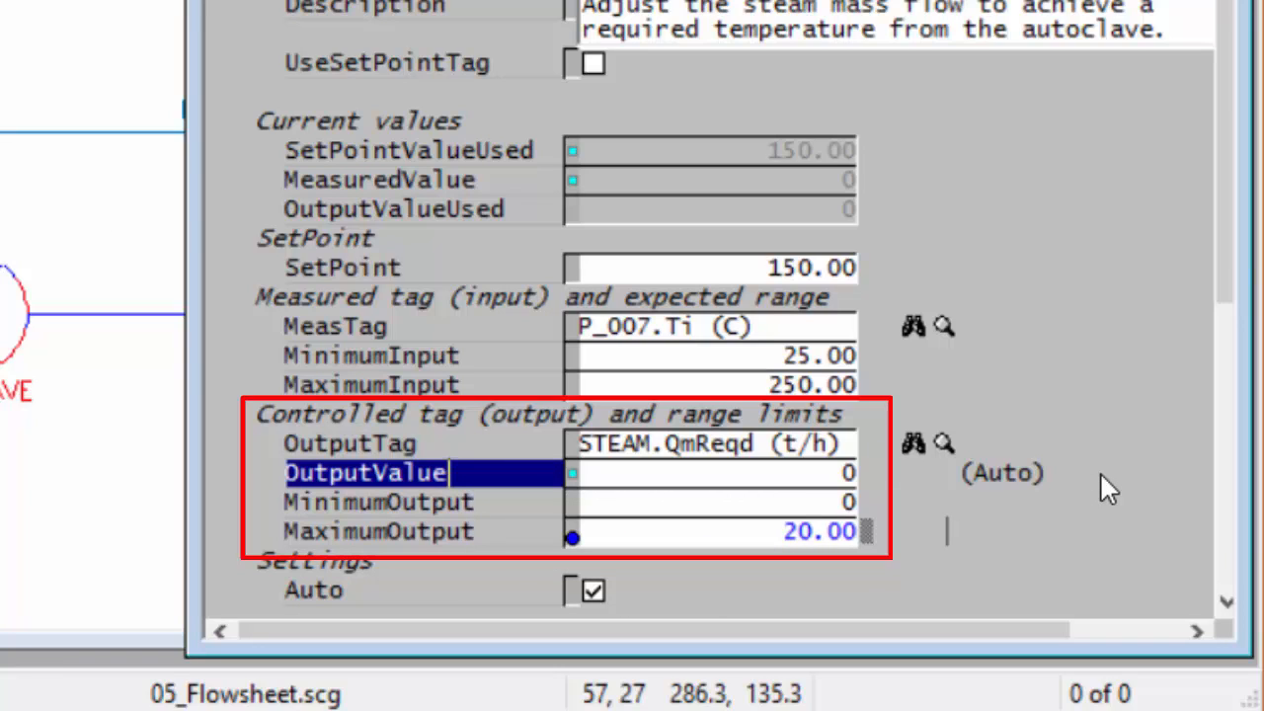
pyautogui.moveTo(992, 491)
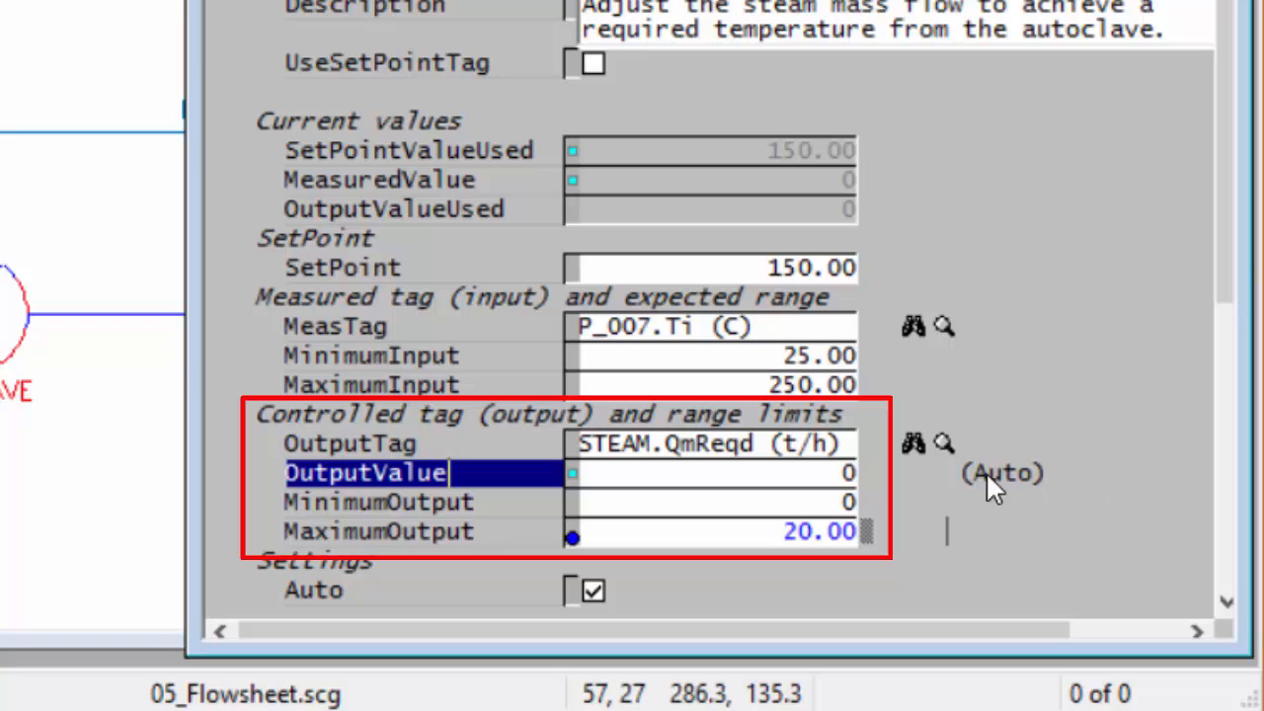
pyautogui.moveTo(596, 518)
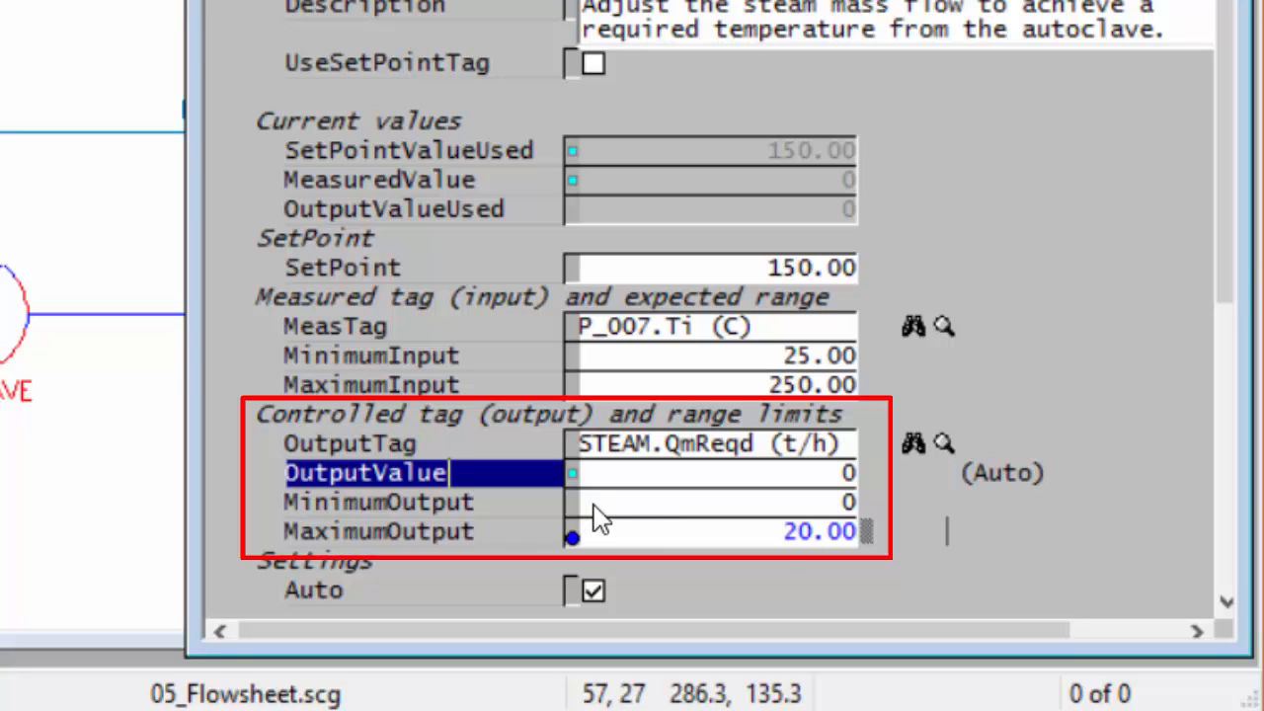